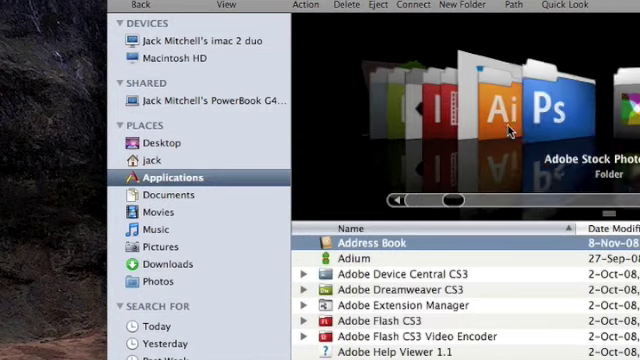
Step: Scroll the Applications folder in Finder to reach the AppleScript folder containing Script Editor
{"action": "scroll", "scroll_direction": "down", "scroll_amount": 3}
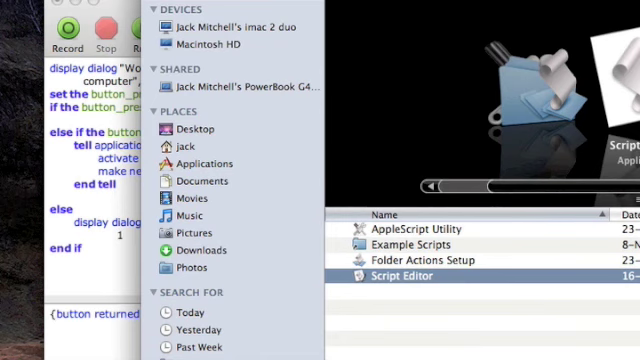
{"action": "mouse_move", "coordinate": [162, 104]}
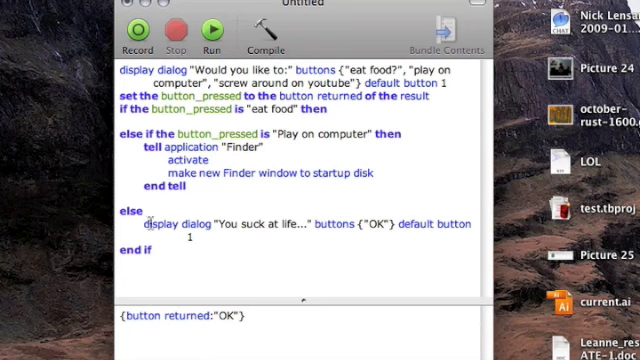
{"action": "mouse_move", "coordinate": [388, 244]}
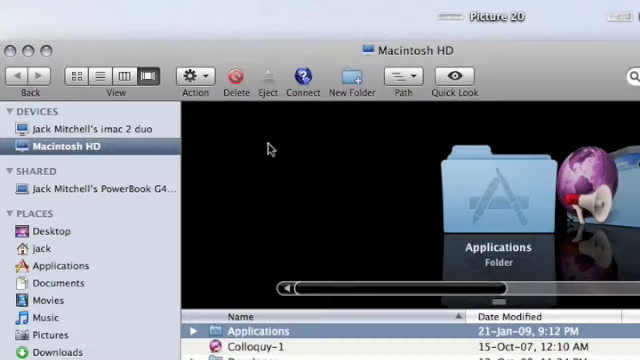
{"action": "mouse_move", "coordinate": [10, 48]}
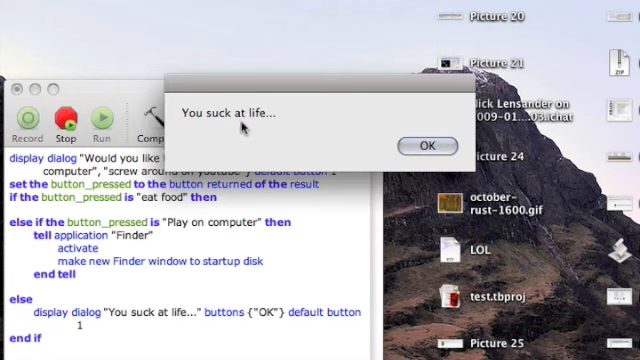
Step: Dismiss the 'You suck at life...' message, choose the YouTube option, and dismiss the message again
{"action": "left_click", "coordinate": [424, 144]}
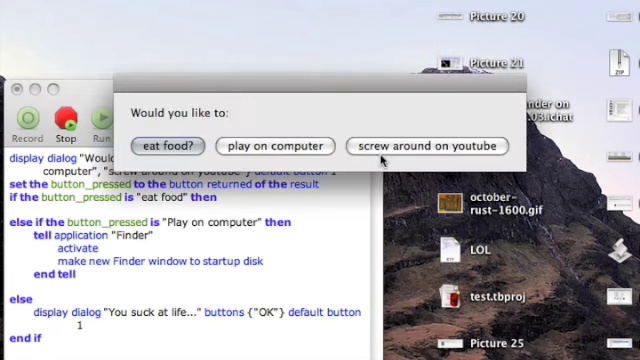
{"action": "left_click", "coordinate": [428, 146]}
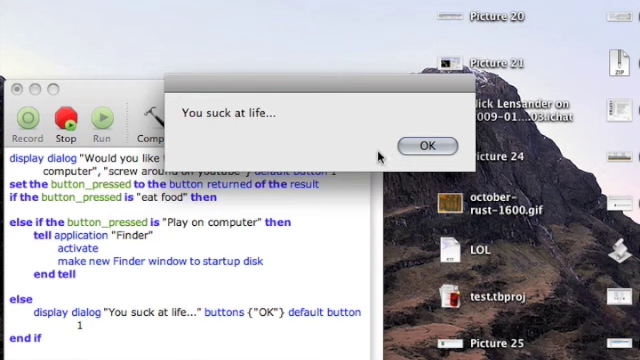
{"action": "left_click", "coordinate": [424, 144]}
{"action": "type", "text": "t"}
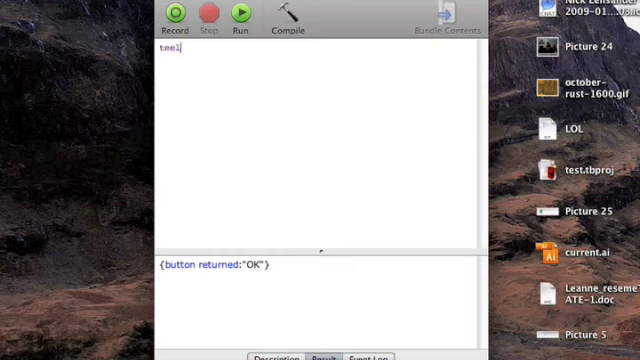
Step: Write the line tell application "Finder" in the new script
{"action": "type", "text": "ell applica"}
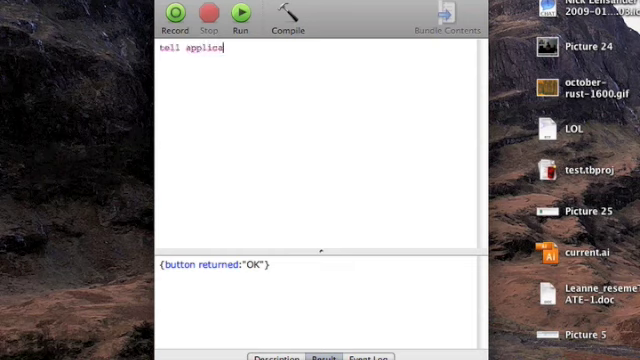
{"action": "type", "text": "tion \""}
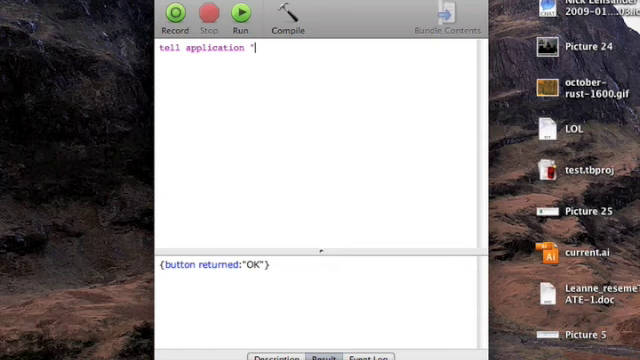
{"action": "type", "text": "Find"}
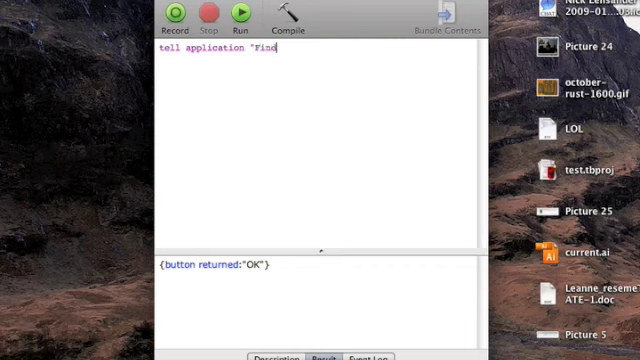
{"action": "type", "text": "er\""}
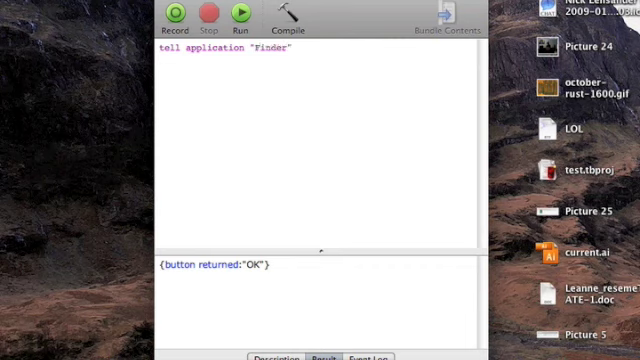
{"action": "left_click", "coordinate": [170, 62]}
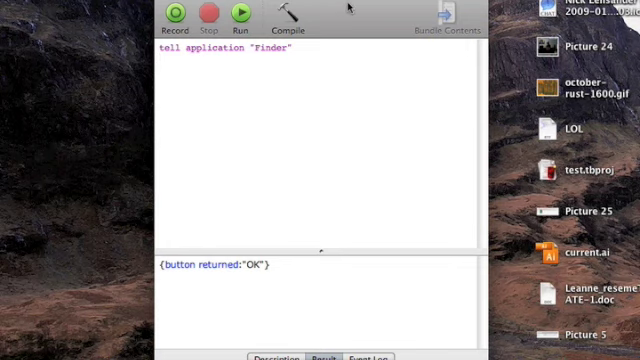
Step: Add the lines new finder window 1 and end tell beneath it
{"action": "type", "text": "new fi"}
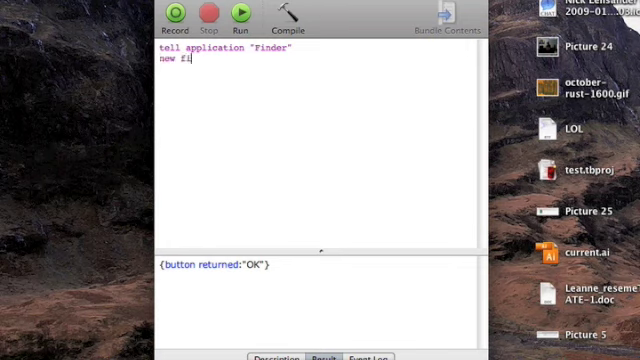
{"action": "type", "text": "nder window"}
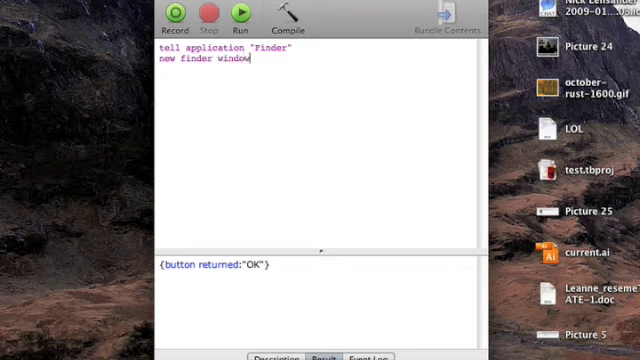
{"action": "type", "text": "1"}
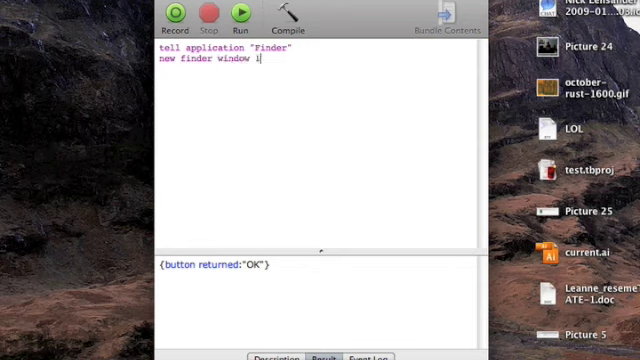
{"action": "type", "text": "end tell"}
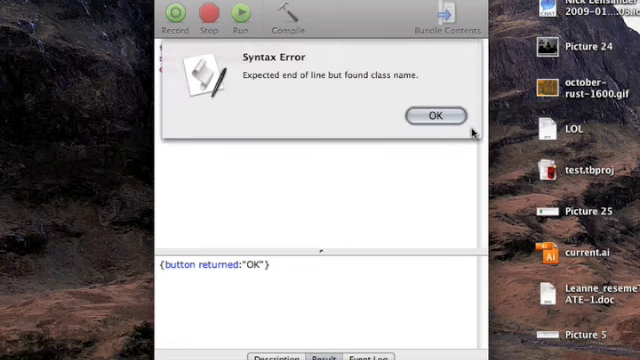
Step: Dismiss the Syntax Error alert and delete the faulty new finder window line
{"action": "left_click", "coordinate": [436, 114]}
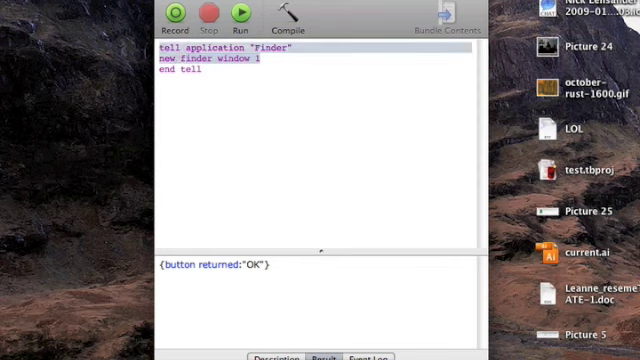
{"action": "key", "text": "Backspace"}
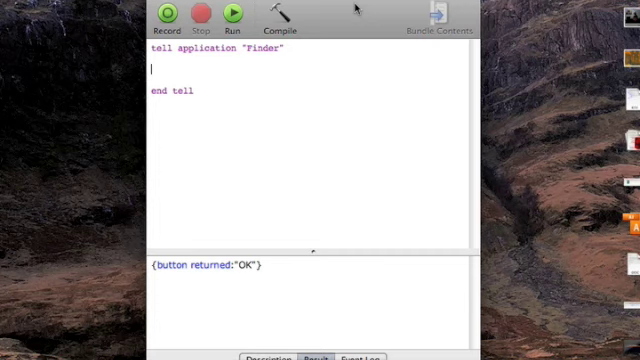
{"action": "mouse_move", "coordinate": [328, 14]}
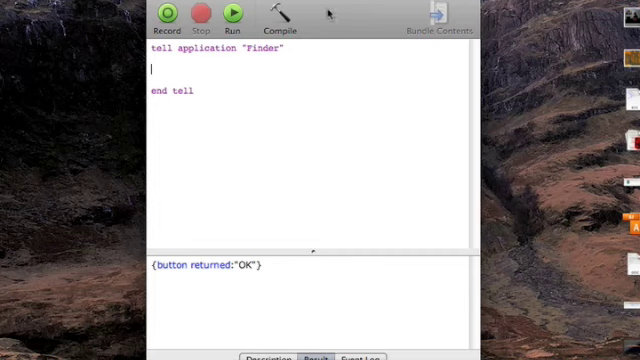
Step: Retarget the tell block to "iTunes" and add the activate and play commands
{"action": "double_click", "coordinate": [260, 50]}
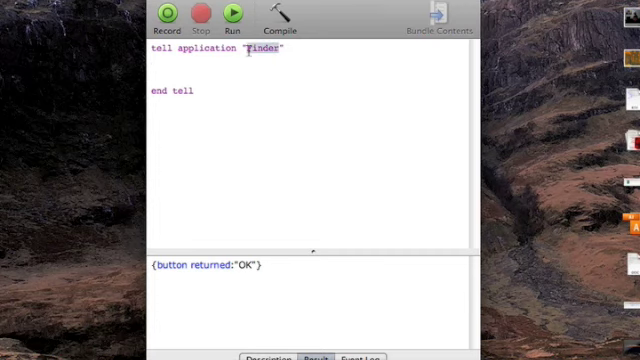
{"action": "type", "text": "iTUNEWS"}
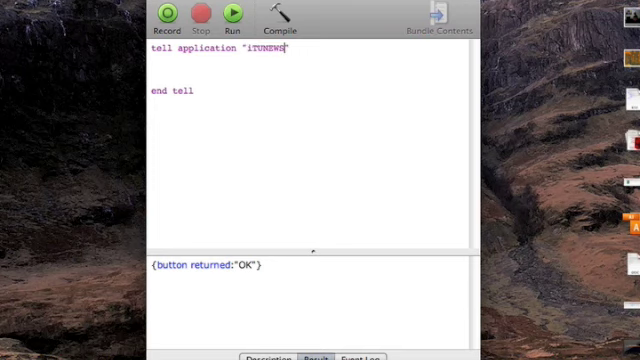
{"action": "key", "text": "Backspace"}
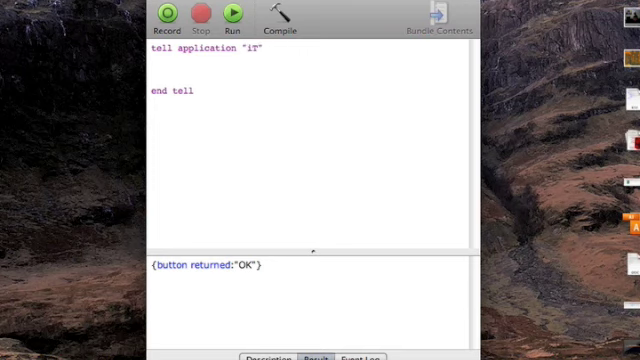
{"action": "type", "text": "unes"}
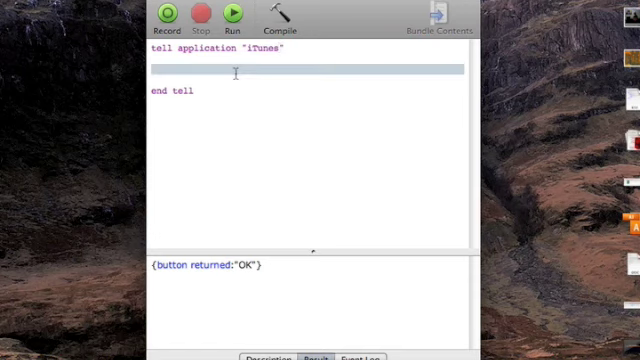
{"action": "type", "text": "activate"}
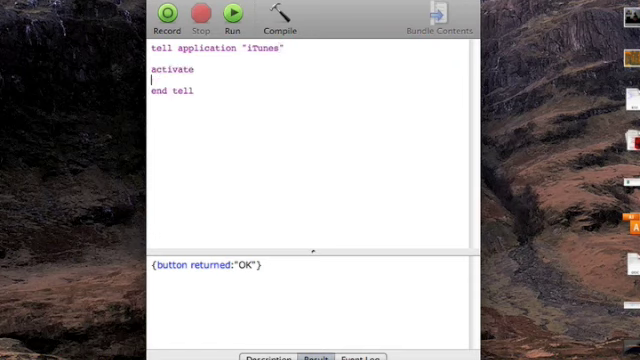
{"action": "type", "text": "play"}
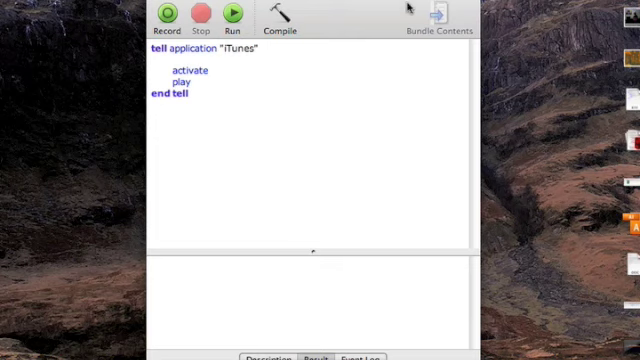
{"action": "mouse_move", "coordinate": [458, 184]}
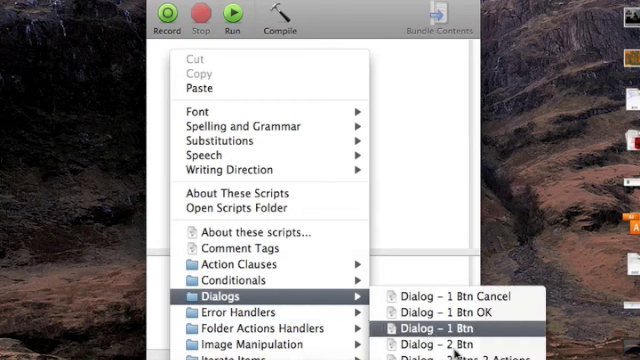
Step: Insert the Dialog – 2 Btn snippet from the editor's Dialogs context menu
{"action": "left_click", "coordinate": [452, 338]}
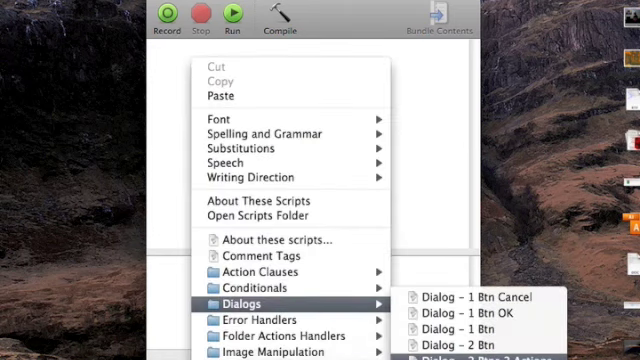
{"action": "left_click", "coordinate": [490, 352]}
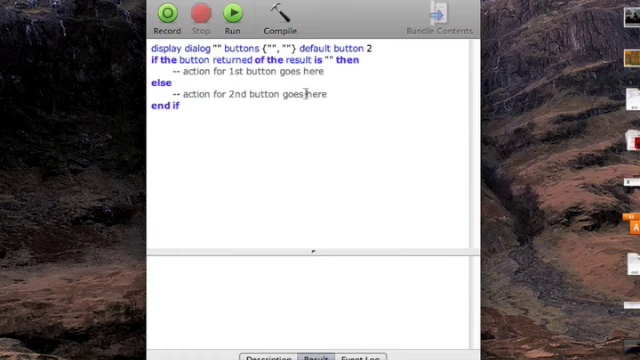
Step: Set the dialog text to iTunes? with YAY and SCREW YOU buttons
{"action": "type", "text": "Tunes?"}
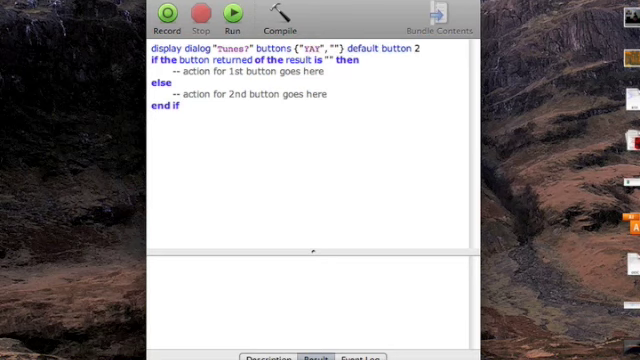
{"action": "type", "text": "†"}
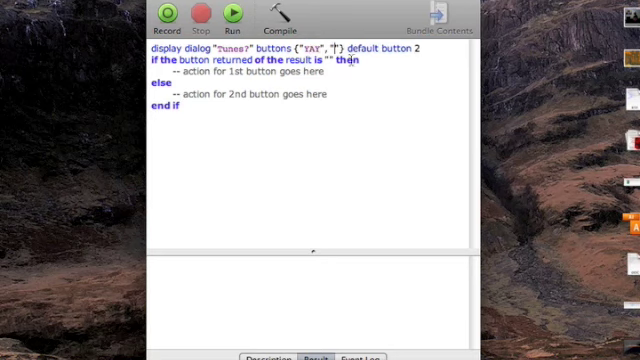
{"action": "type", "text": "SCREW YOU"}
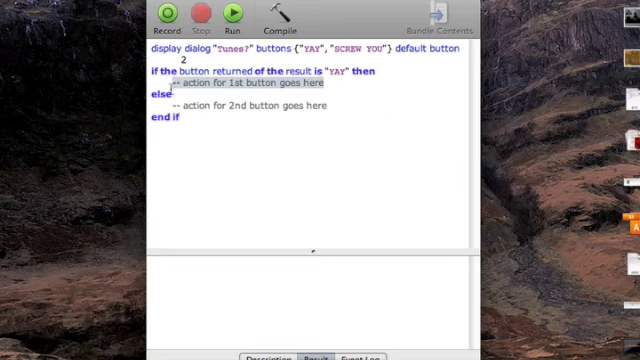
Step: In the YAY branch, begin tell application "iTunes" with the activate command
{"action": "type", "text": "tell application"}
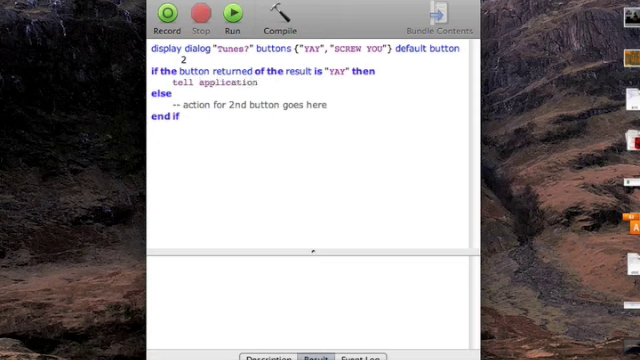
{"action": "type", "text": "\"iTunes:\""}
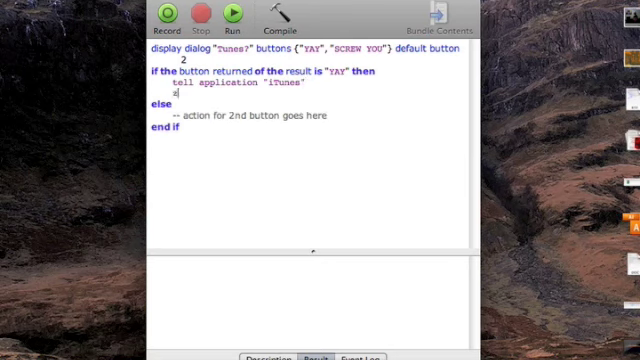
{"action": "type", "text": "activate"}
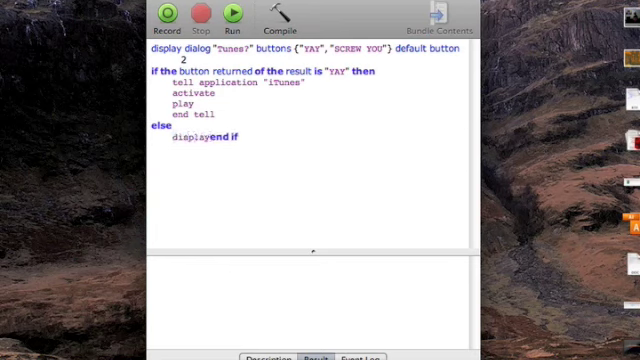
Step: In the else branch add display dialog " You suck at life.." buttons {"OK"} default button 1, then run the script
{"action": "type", "text": "dialog"}
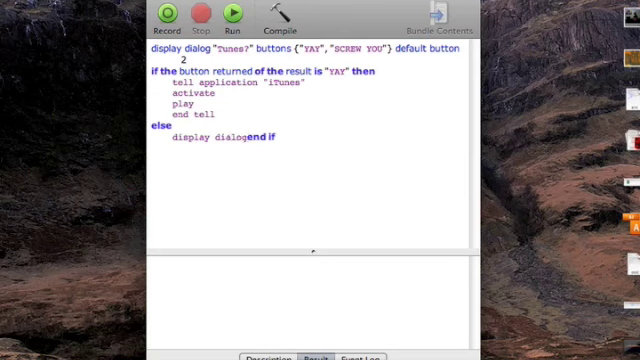
{"action": "type", "text": "\" You suck at life"}
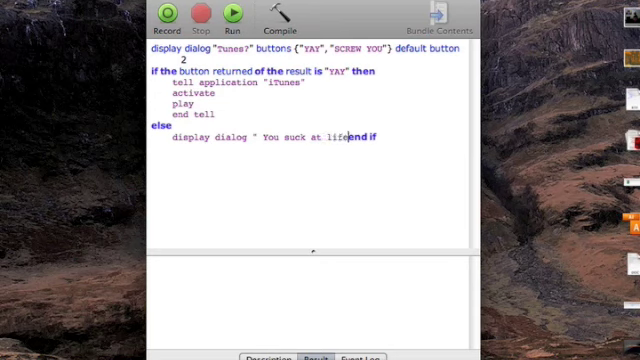
{"action": "type", "text": ".."}
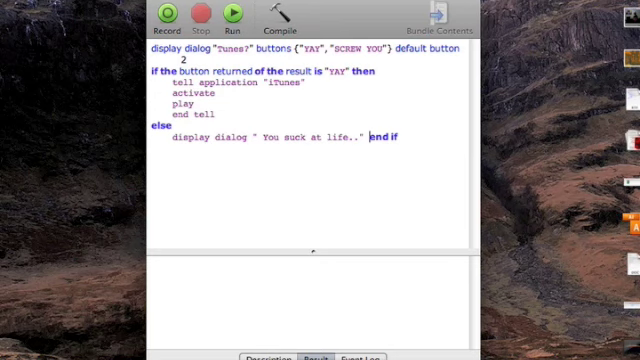
{"action": "type", "text": "buttons"}
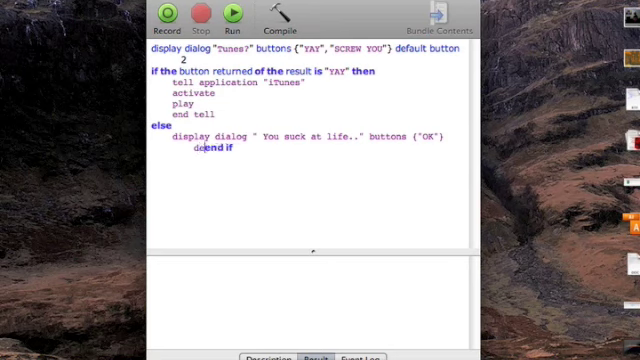
{"action": "type", "text": "fault butto"}
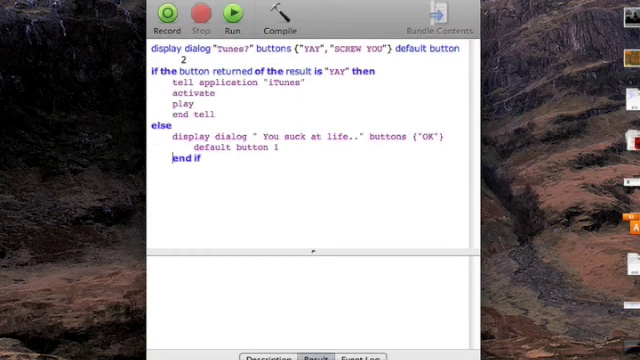
{"action": "left_click", "coordinate": [278, 20]}
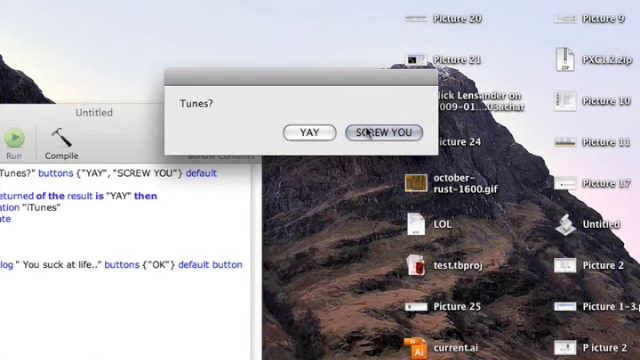
{"action": "left_click", "coordinate": [384, 132]}
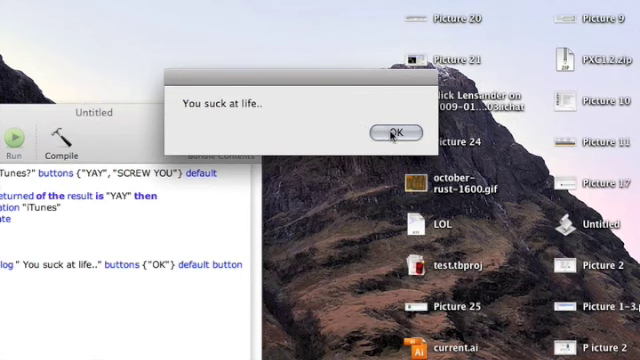
{"action": "left_click", "coordinate": [396, 132]}
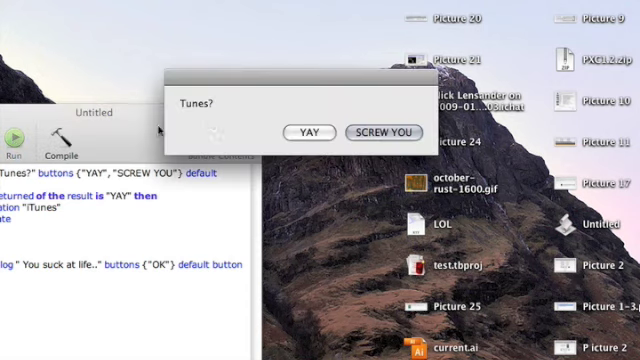
{"action": "left_click", "coordinate": [310, 132]}
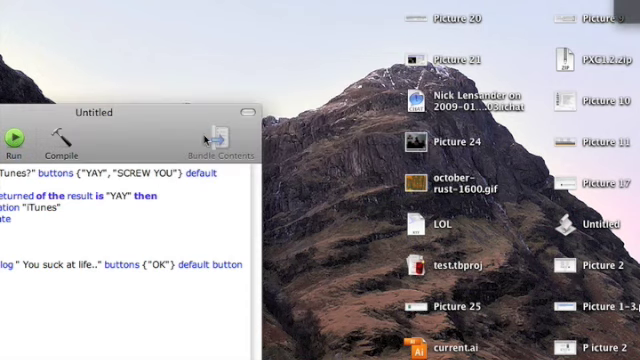
{"action": "mouse_move", "coordinate": [208, 128]}
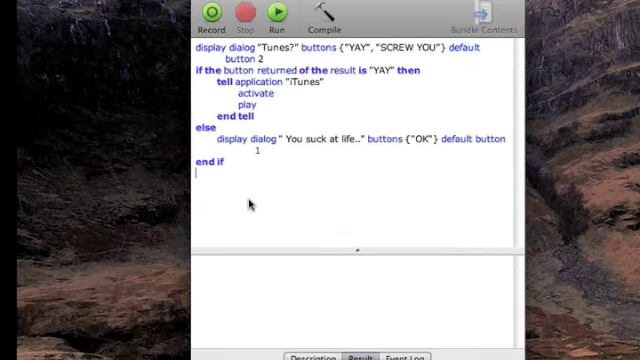
Step: Bring up the script snippet context menu to start the Safari website script
{"action": "right_click", "coordinate": [250, 110]}
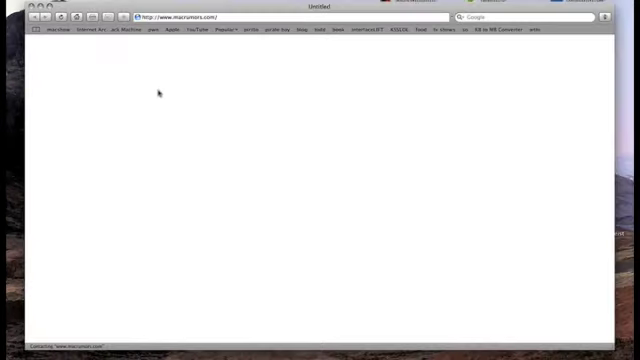
Step: Switch to the Engadget tab and scroll through its front page stories
{"action": "left_click", "coordinate": [172, 40]}
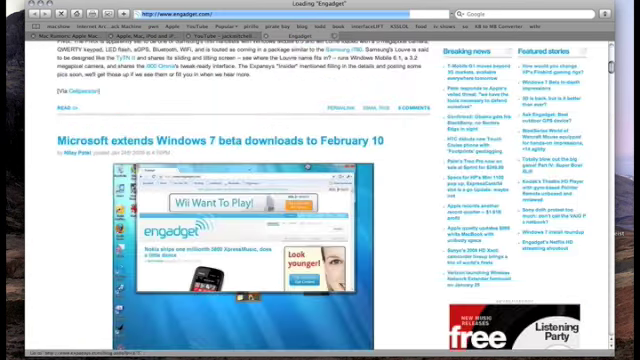
{"action": "scroll", "scroll_direction": "down", "scroll_amount": 3}
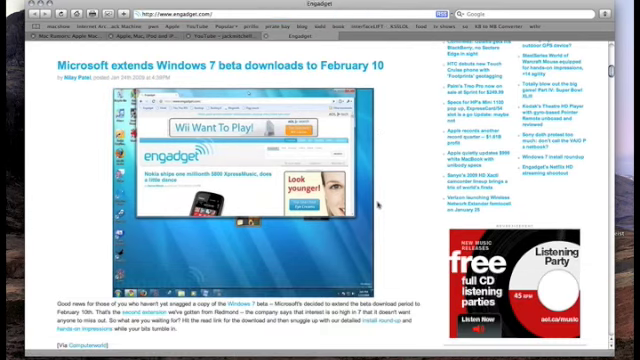